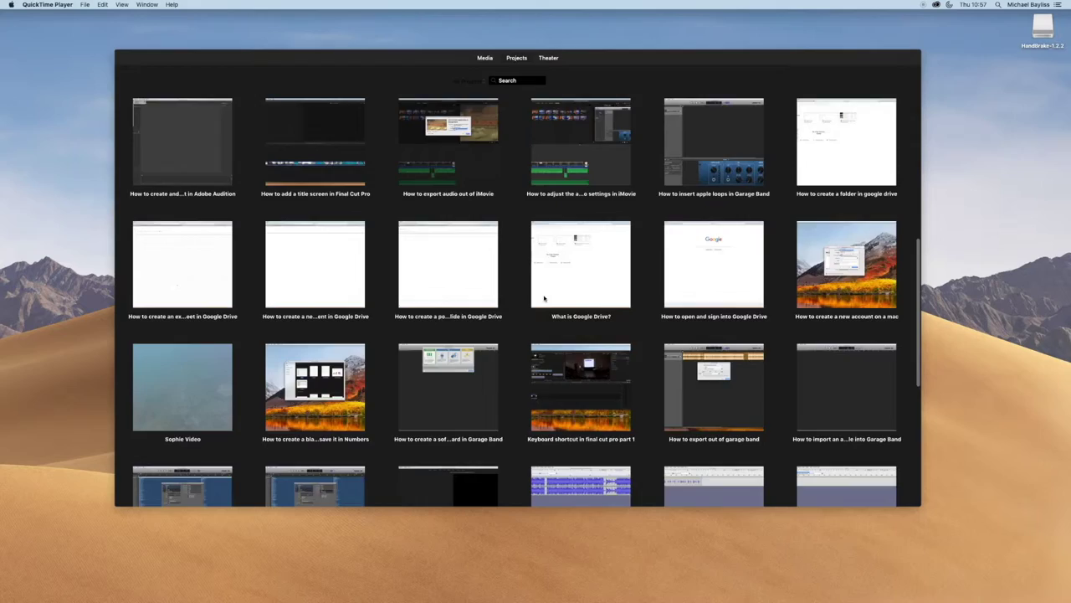
Scroll through the project thumbnails, then show the full Projects browser
{"action": "scroll", "scroll_direction": "up", "scroll_amount": 3}
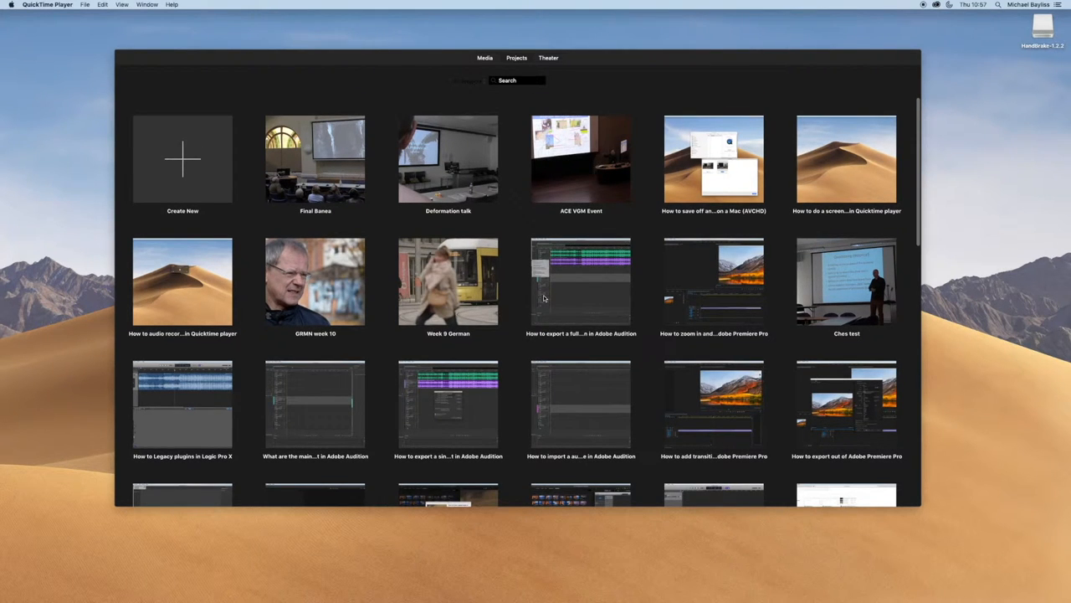
{"action": "mouse_move", "coordinate": [525, 251]}
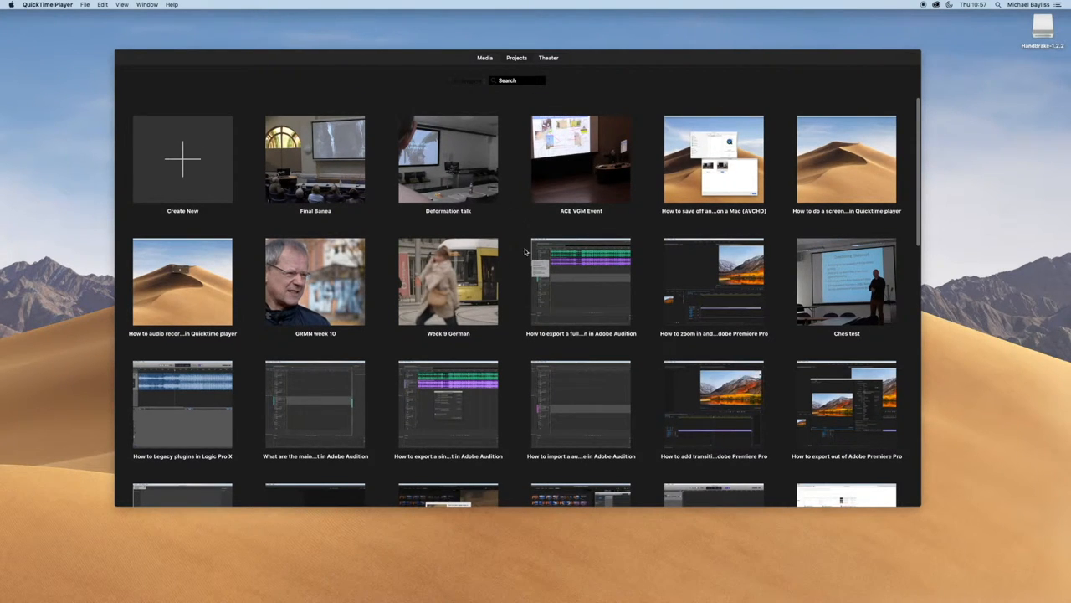
{"action": "scroll", "scroll_direction": "down", "scroll_amount": 3}
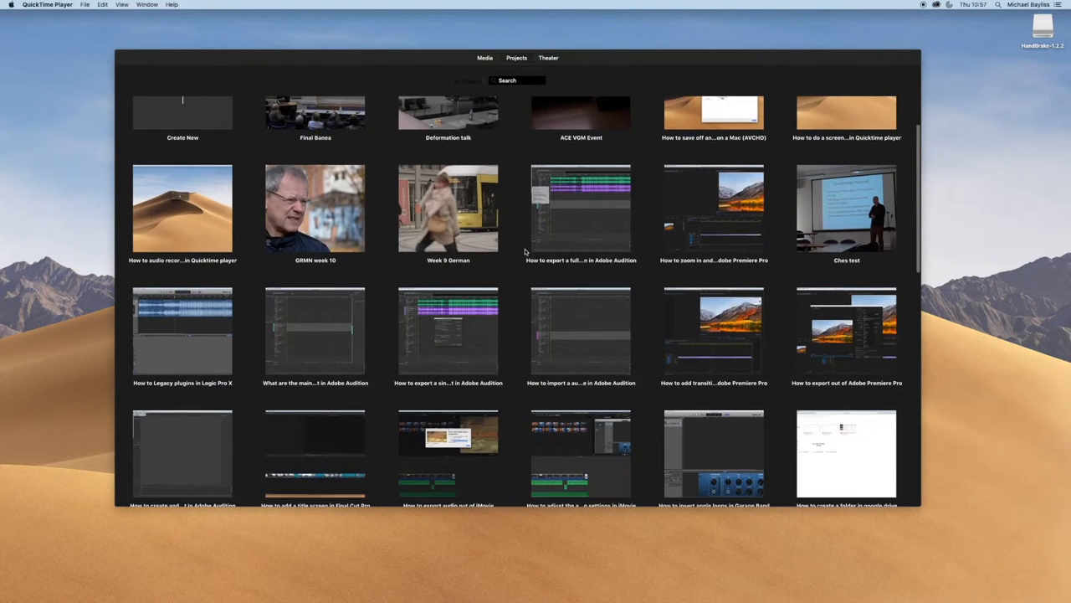
{"action": "scroll", "scroll_direction": "down", "scroll_amount": 3}
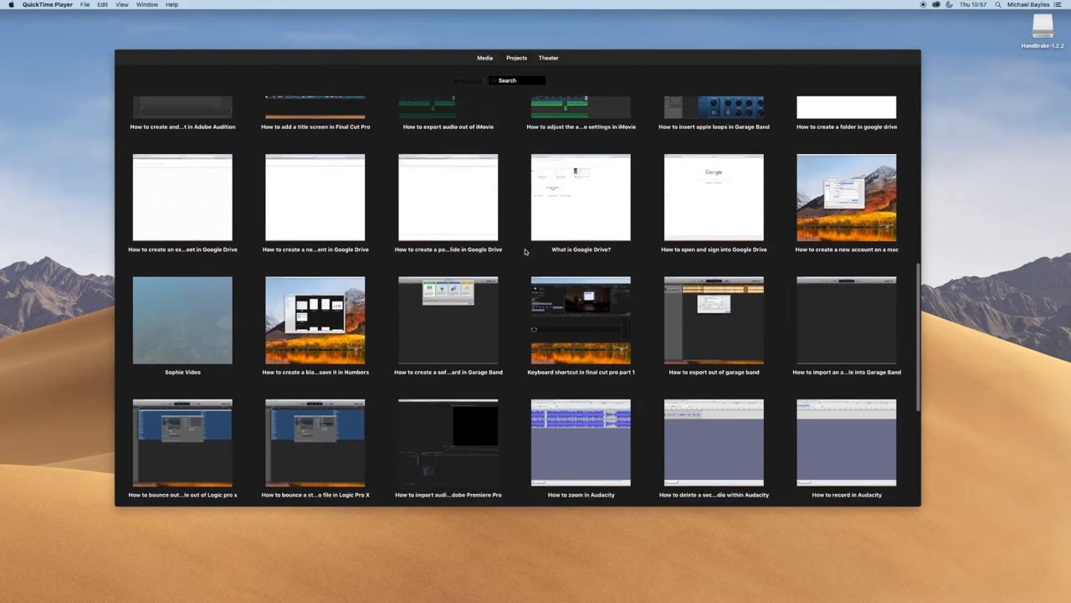
{"action": "scroll", "scroll_direction": "down", "scroll_amount": 3}
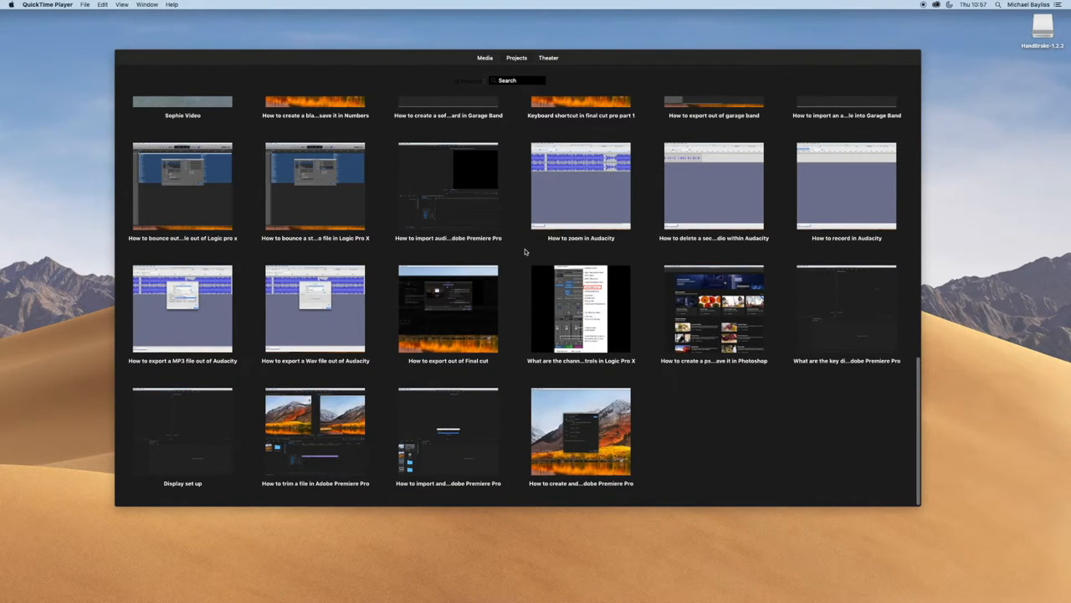
{"action": "scroll", "scroll_direction": "up", "scroll_amount": 3}
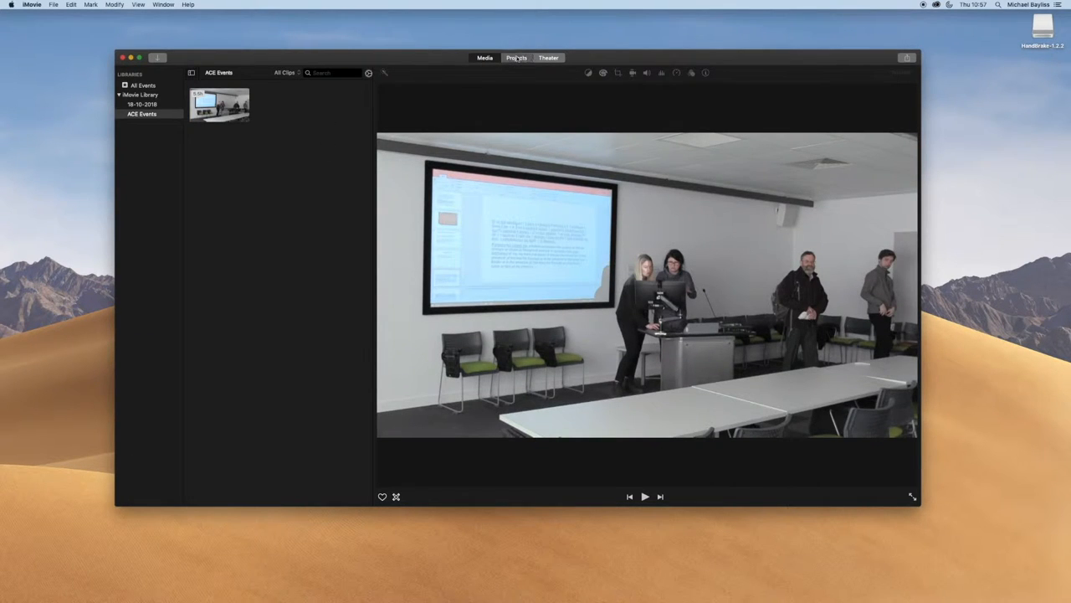
{"action": "left_click", "coordinate": [516, 58]}
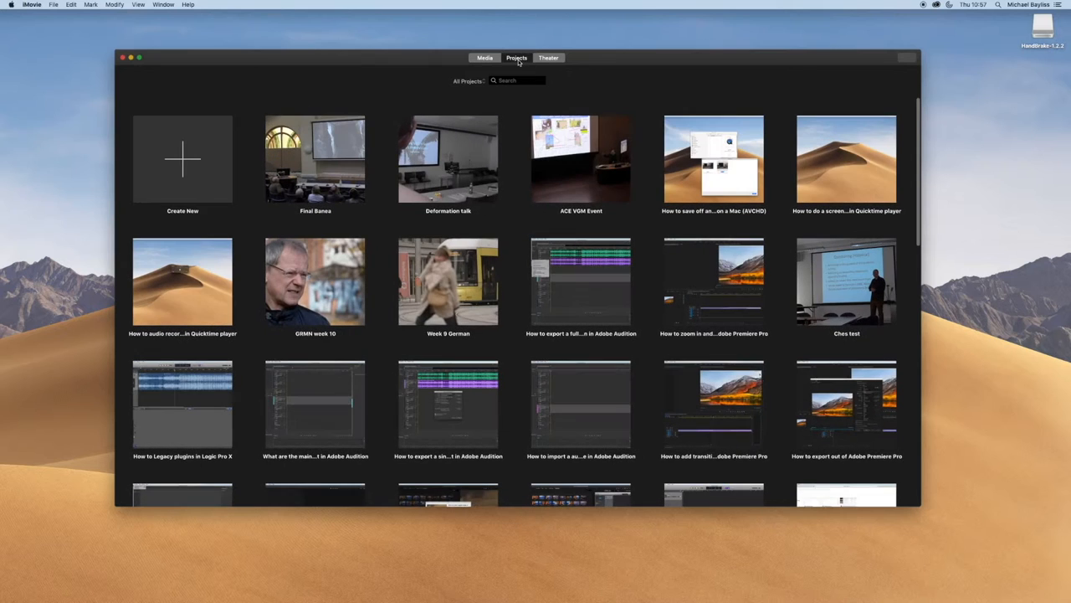
{"action": "mouse_move", "coordinate": [551, 282]}
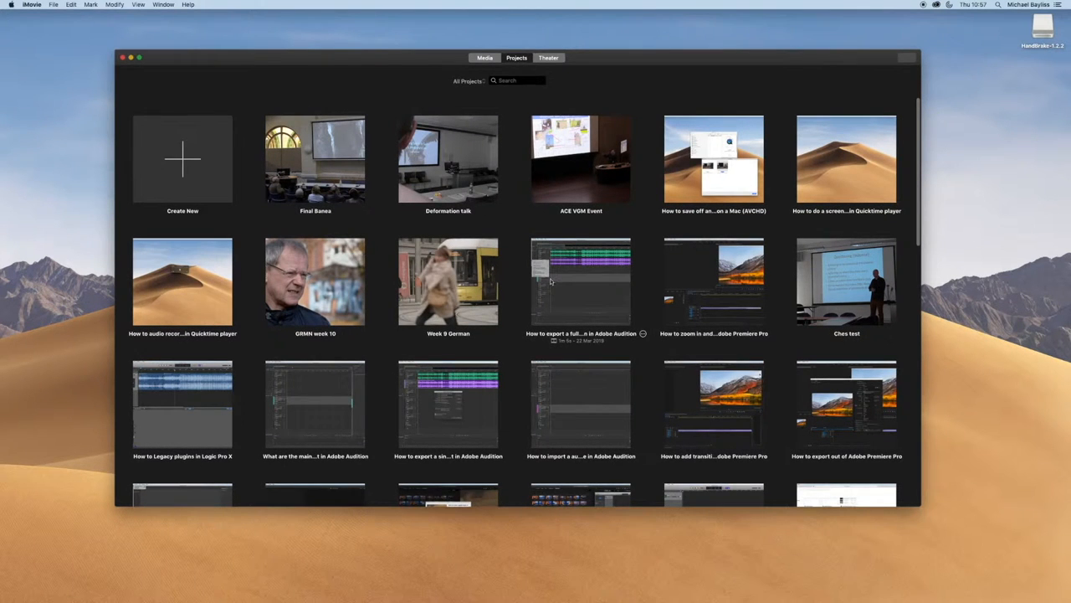
{"action": "mouse_move", "coordinate": [425, 439]}
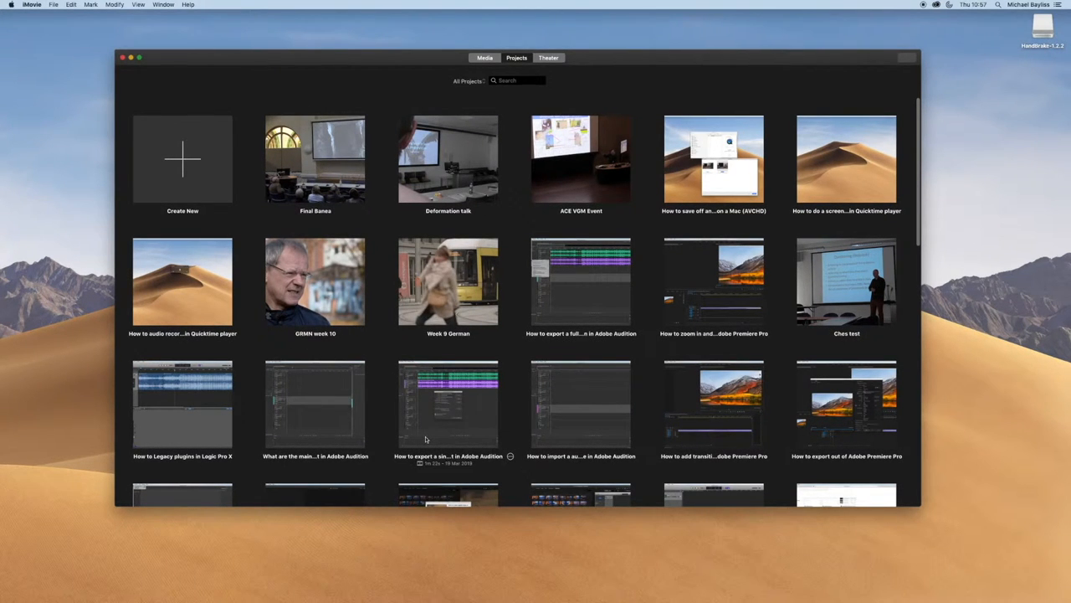
{"action": "mouse_move", "coordinate": [186, 583]}
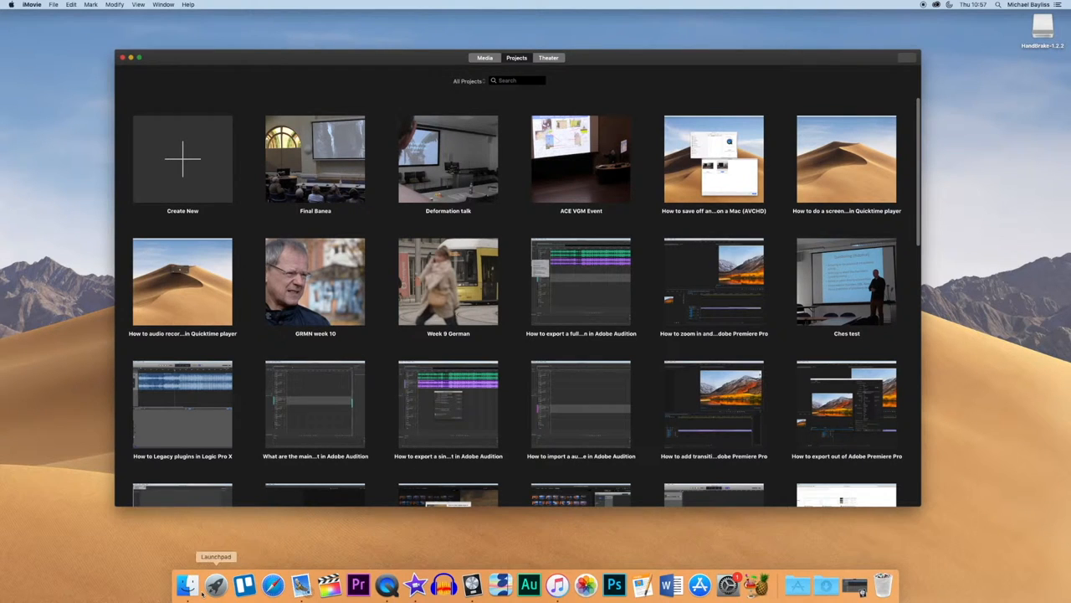
In Finder, go to Users > home > Movies and select iMovie Library (422.82 GB)
{"action": "left_click", "coordinate": [188, 584]}
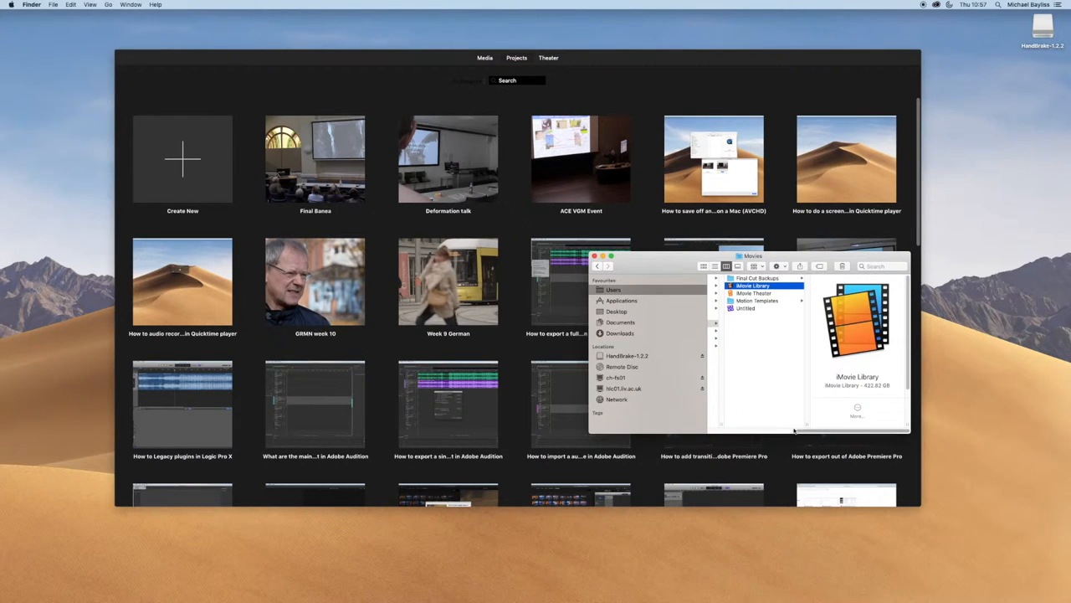
{"action": "left_click", "coordinate": [611, 289]}
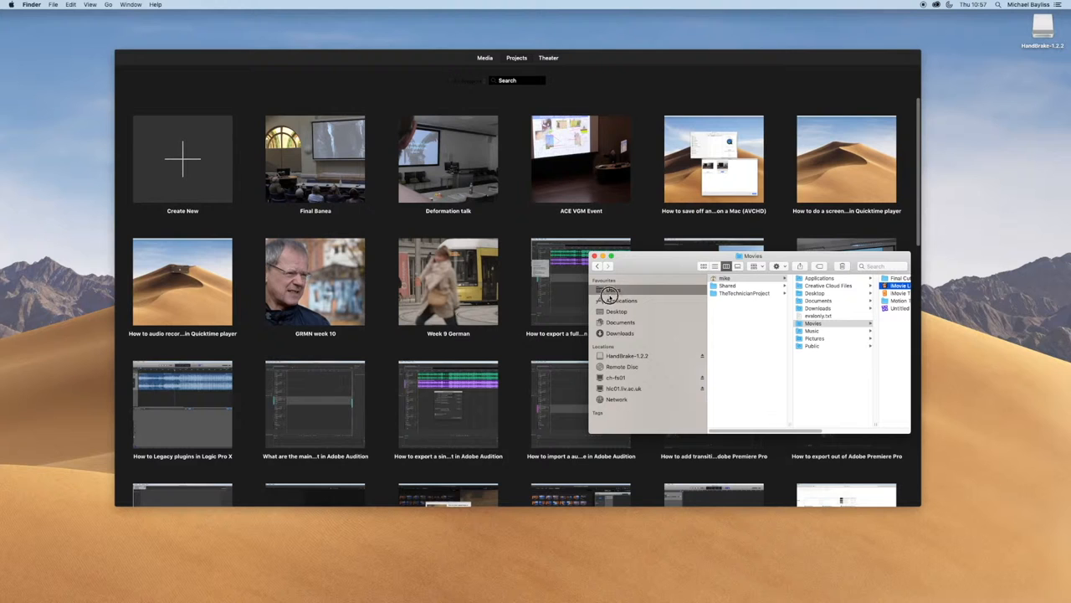
{"action": "left_click", "coordinate": [610, 289]}
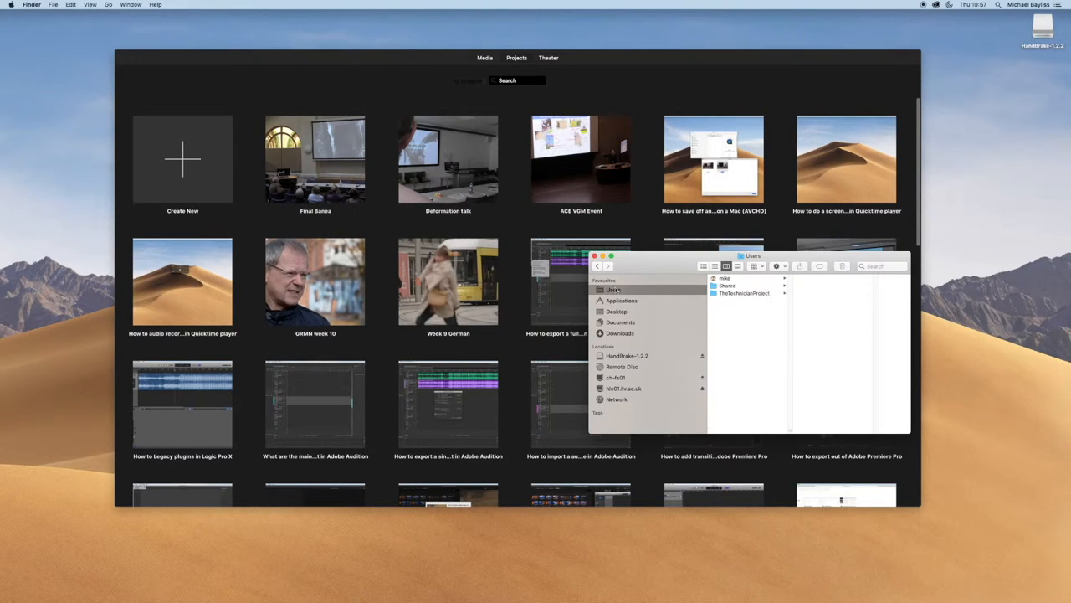
{"action": "left_click", "coordinate": [725, 277]}
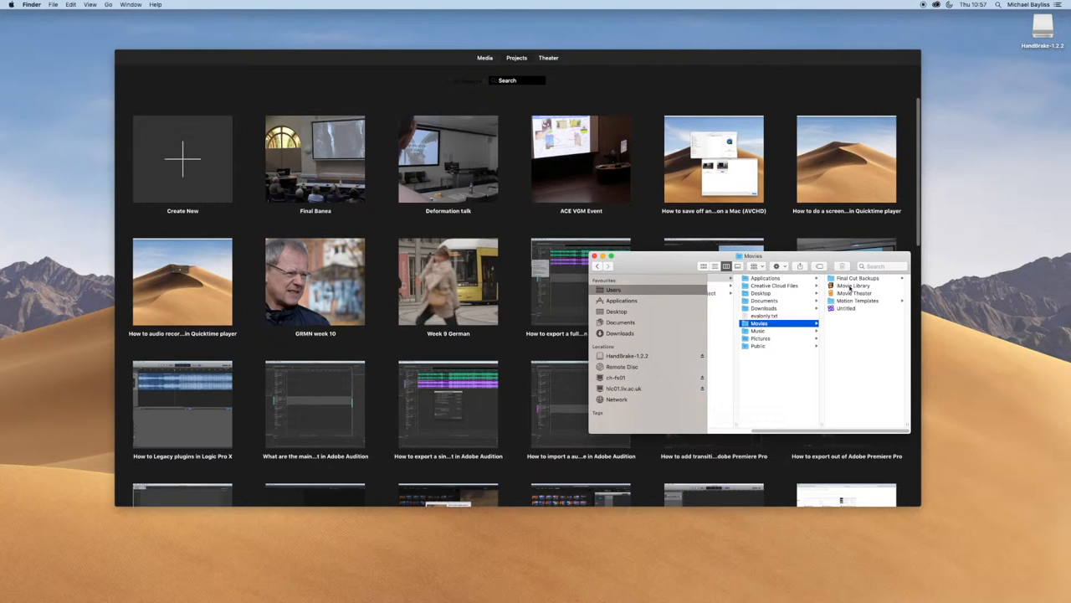
{"action": "left_click", "coordinate": [753, 285]}
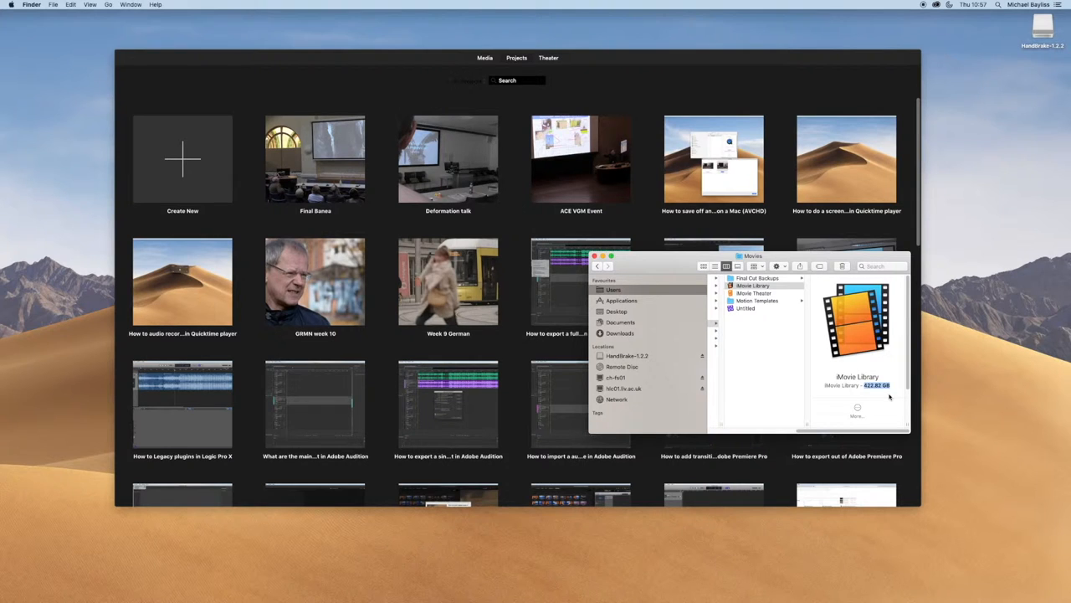
{"action": "mouse_move", "coordinate": [890, 398]}
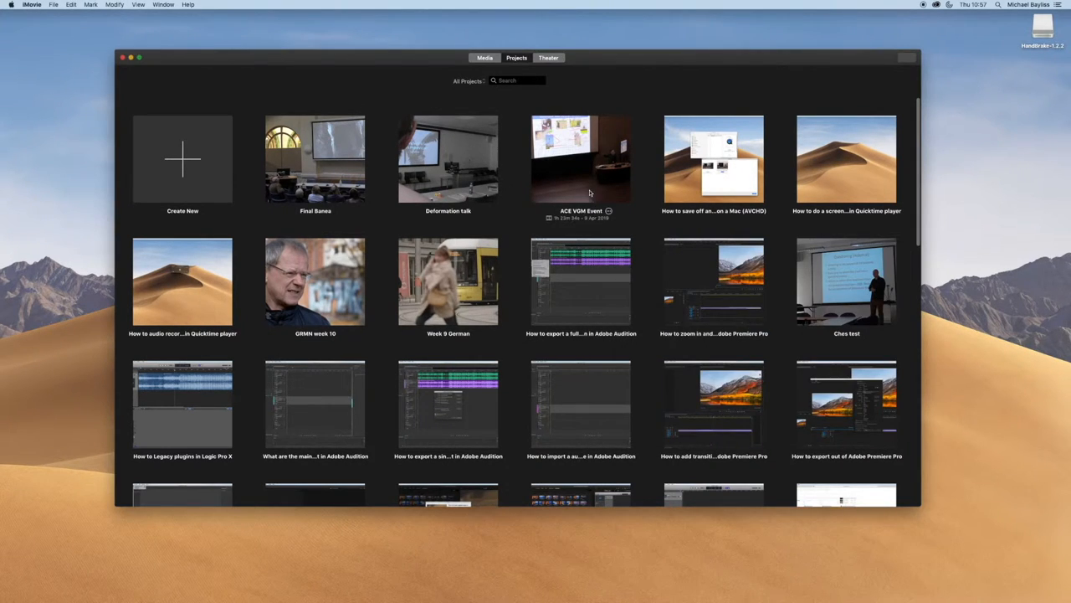
Select the ACE VGM Event project and scroll down to the oldest 2018–2019 tutorial projects
{"action": "left_click", "coordinate": [580, 159]}
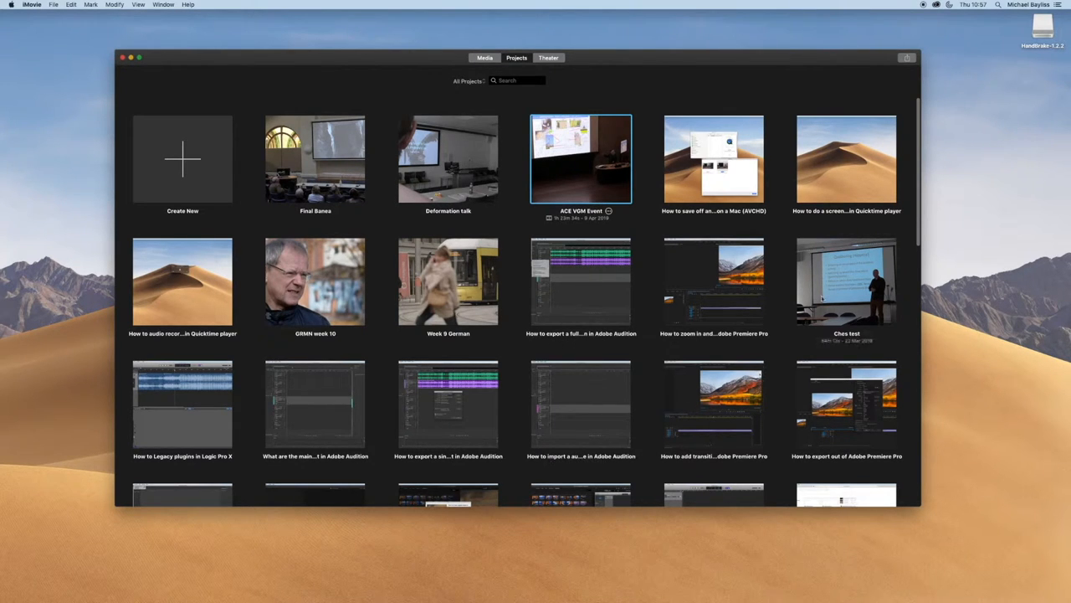
{"action": "scroll", "scroll_direction": "down", "scroll_amount": 3}
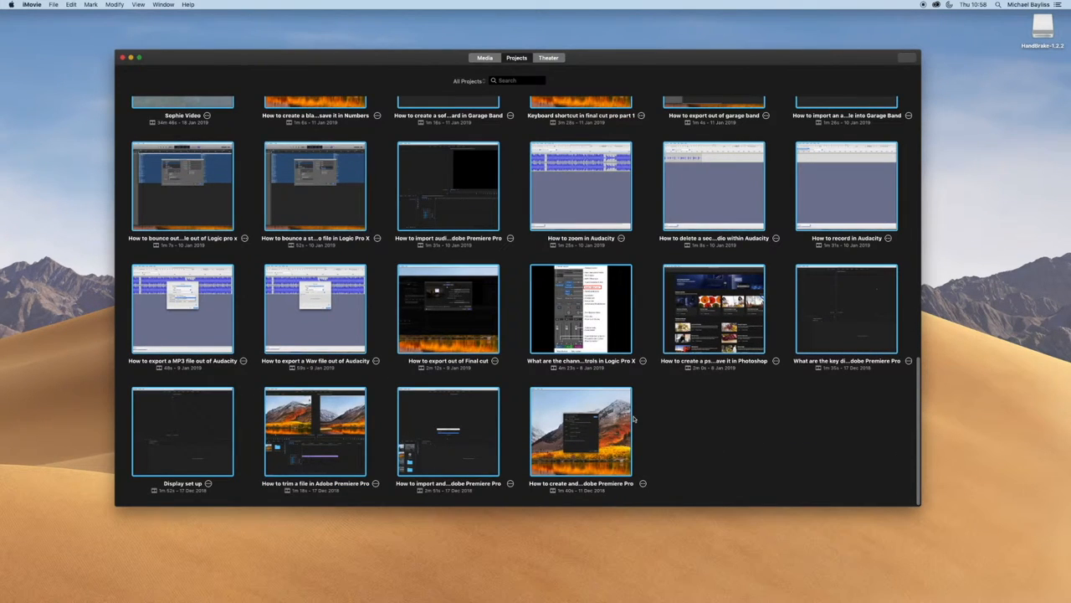
{"action": "mouse_move", "coordinate": [682, 419]}
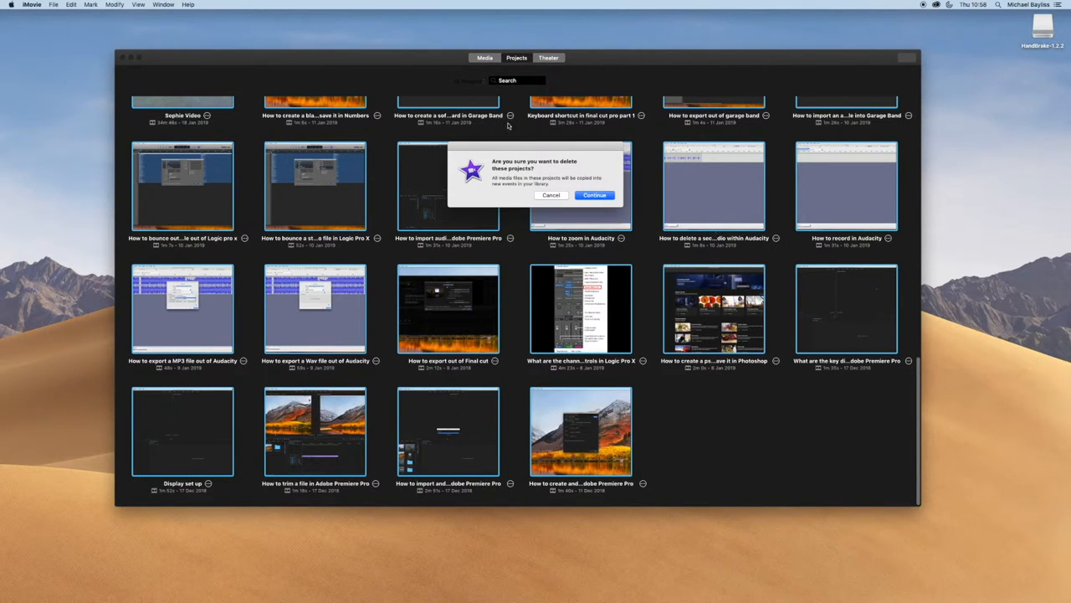
{"action": "mouse_move", "coordinate": [594, 195]}
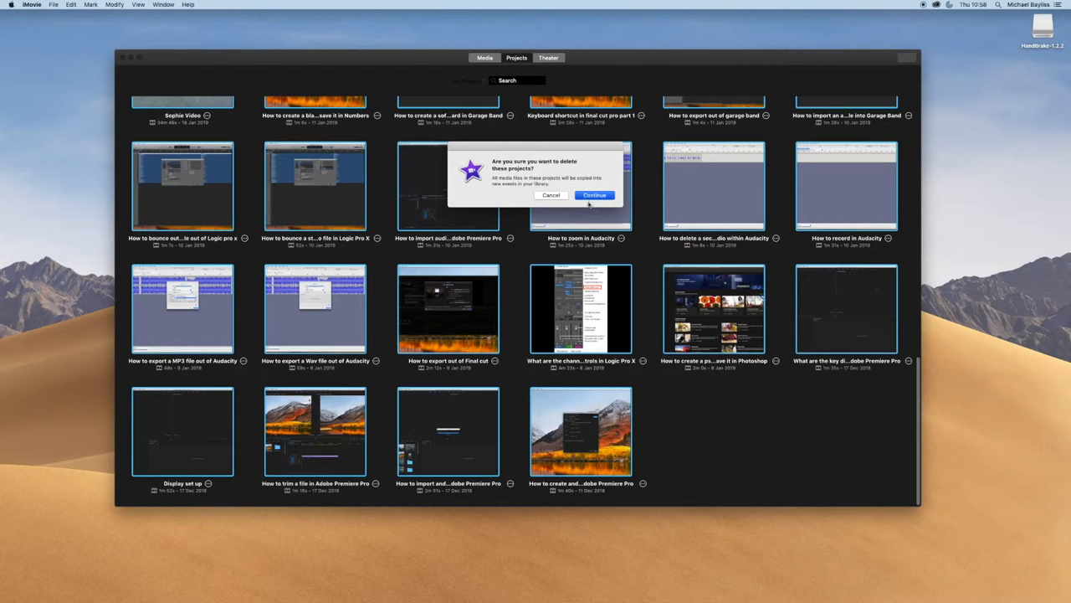
Confirm deletion of the selected tutorial projects with Continue
{"action": "left_click", "coordinate": [594, 195]}
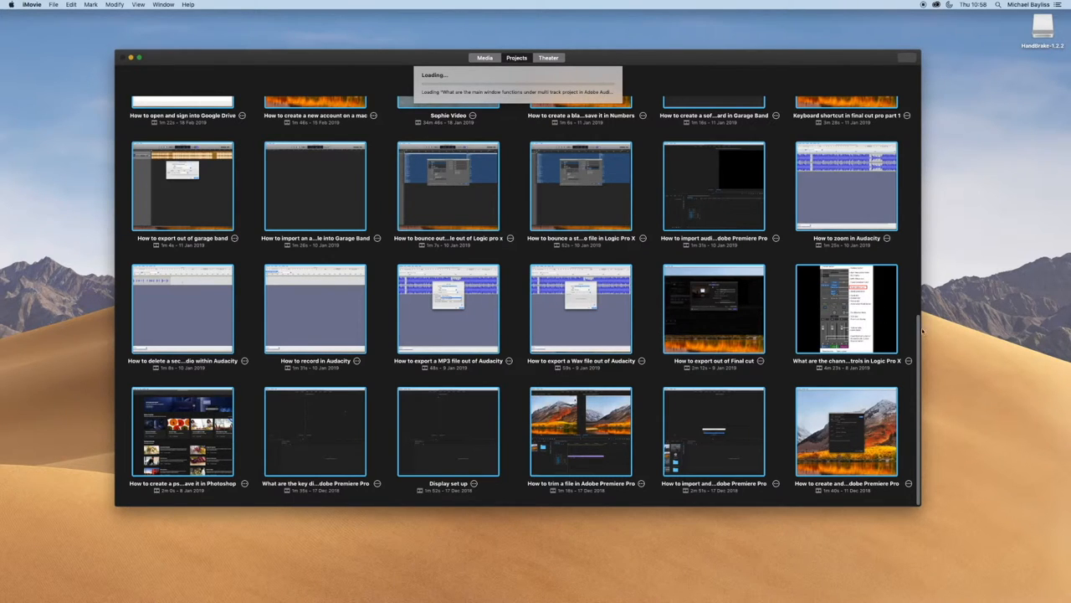
{"action": "mouse_move", "coordinate": [831, 254]}
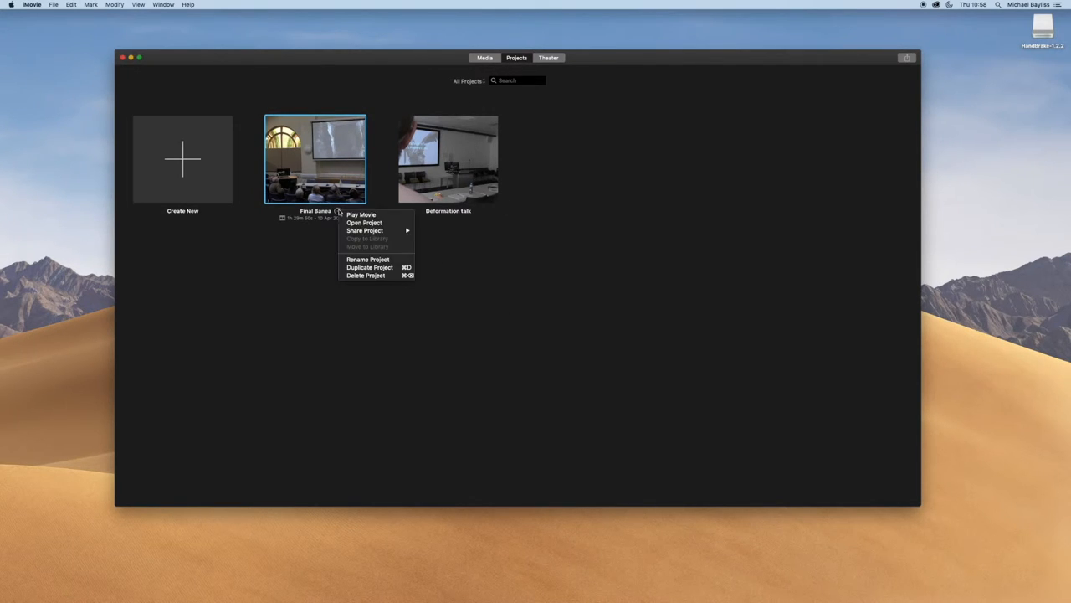
Delete the Final Banea project and confirm with Continue
{"action": "left_click", "coordinate": [365, 275]}
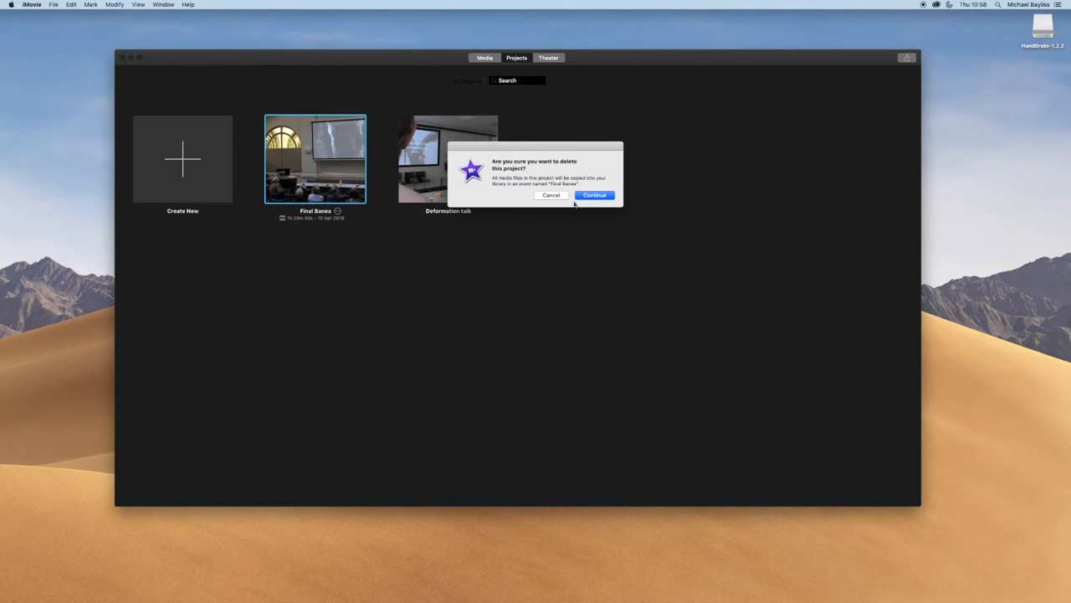
{"action": "left_click", "coordinate": [594, 195]}
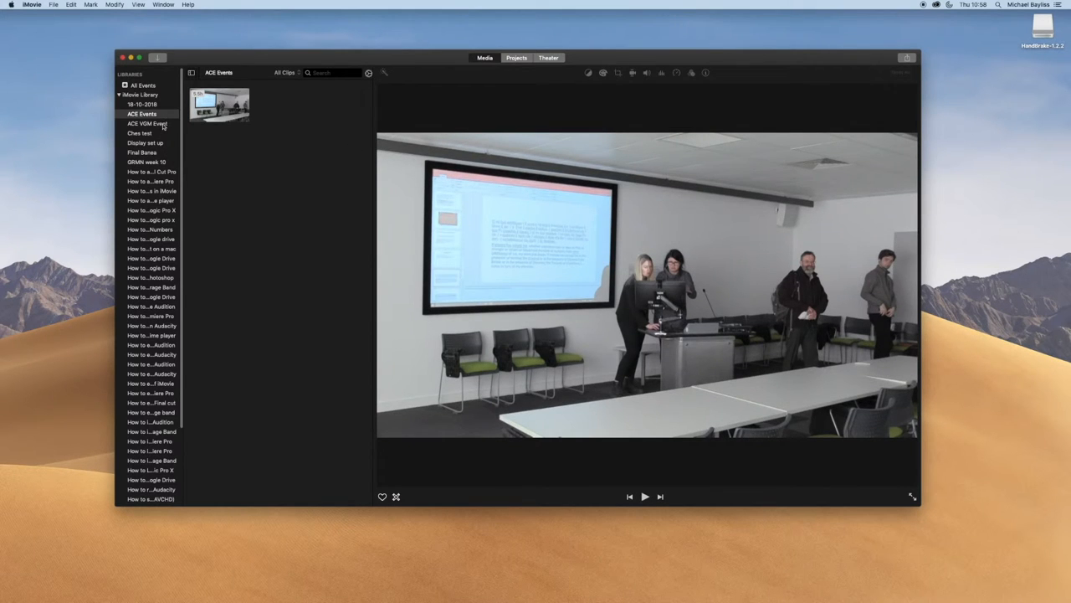
Select the tutorial events in the Libraries sidebar, choose Delete Events, and confirm
{"action": "left_click", "coordinate": [148, 123]}
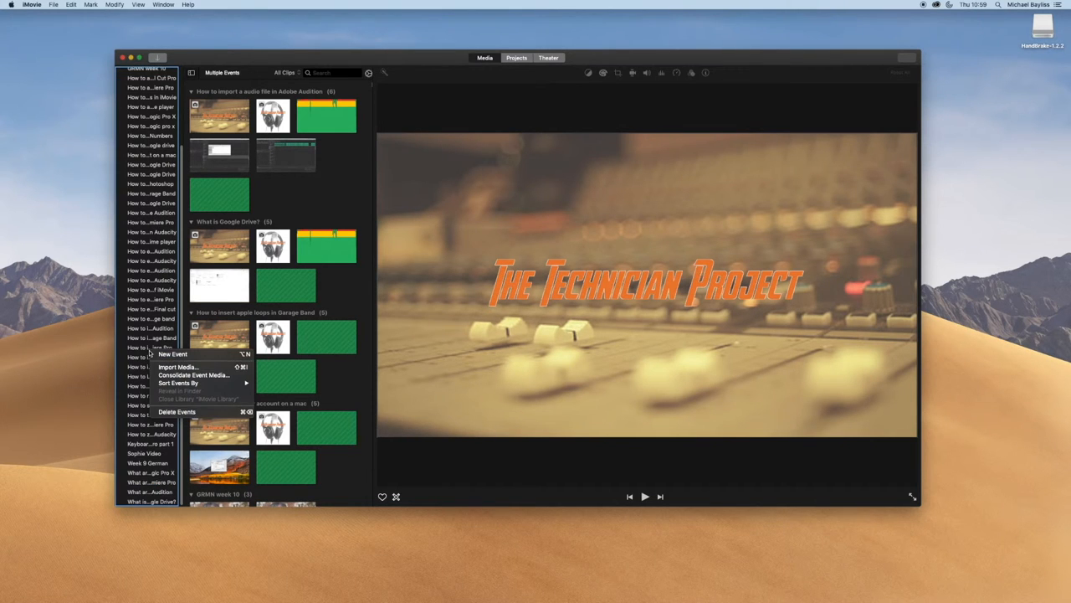
{"action": "mouse_move", "coordinate": [176, 412]}
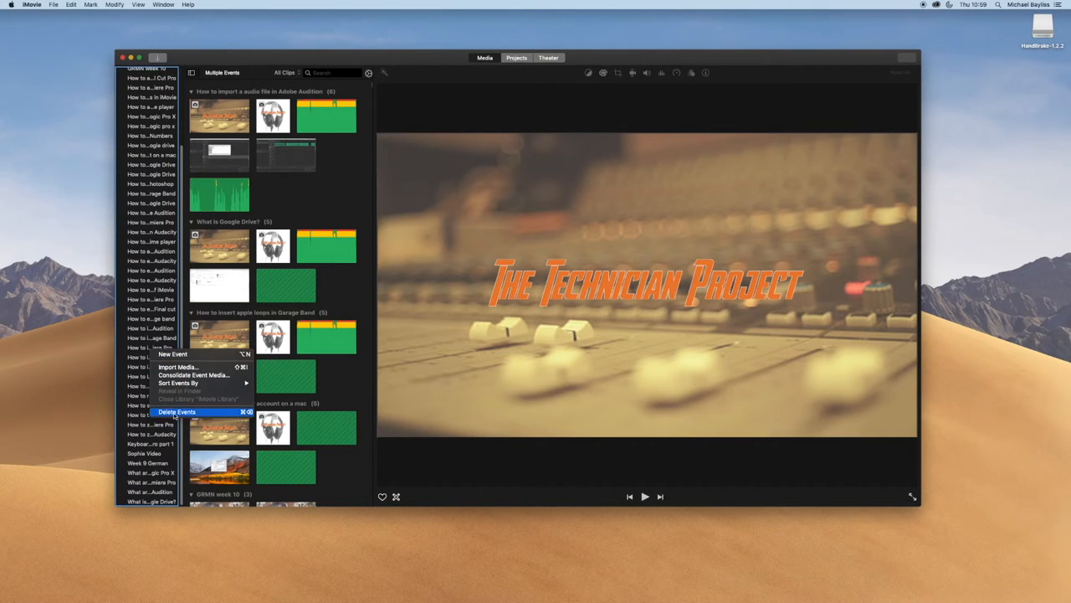
{"action": "left_click", "coordinate": [176, 411]}
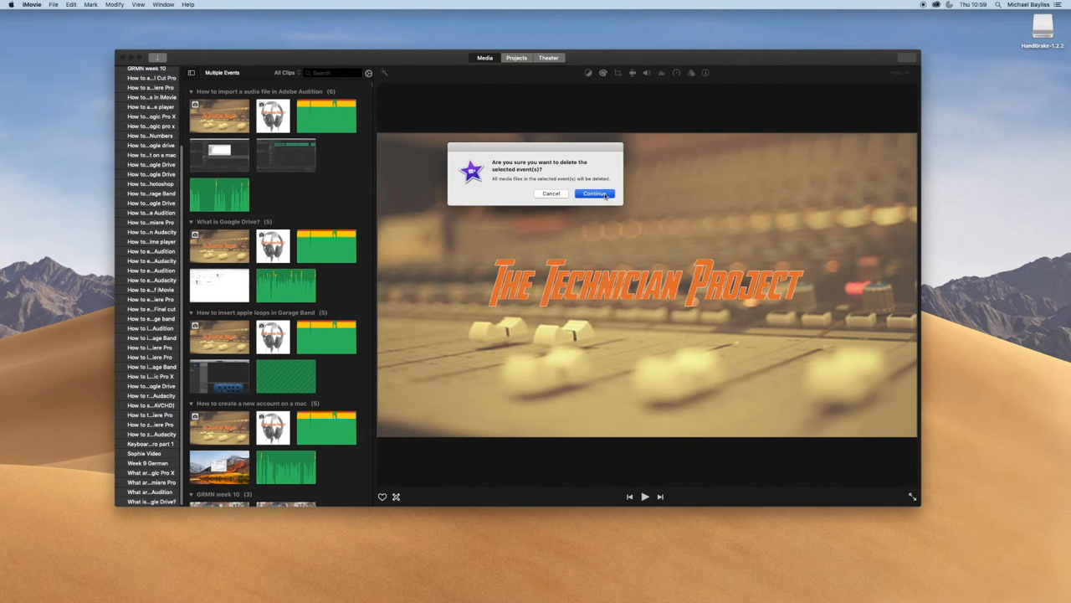
{"action": "left_click", "coordinate": [594, 194]}
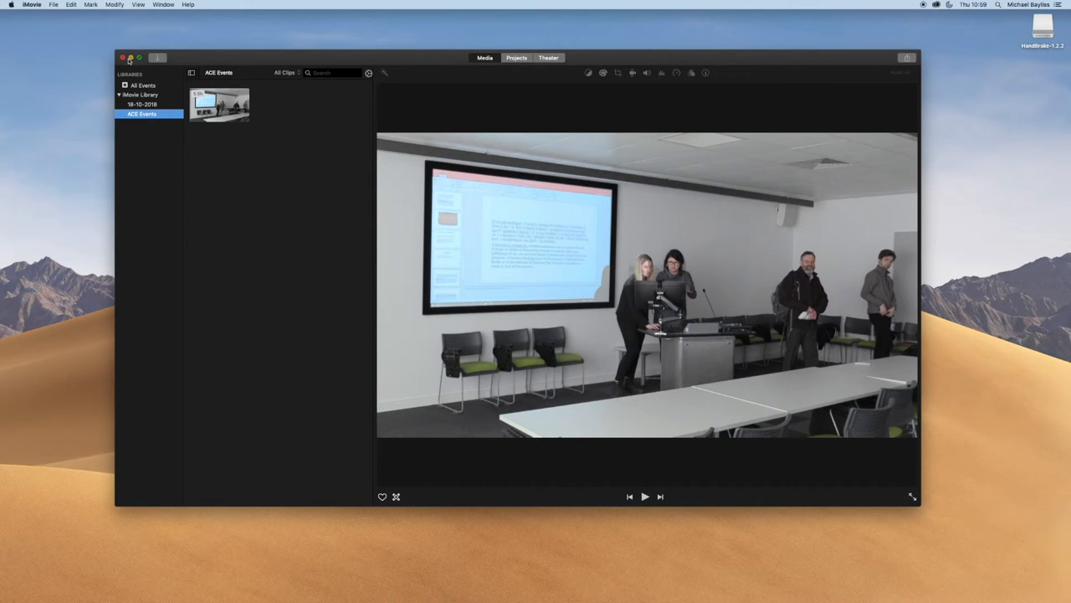
Close iMovie and check the shrunken iMovie Library size in Finder's Movies folder
{"action": "left_click", "coordinate": [130, 57]}
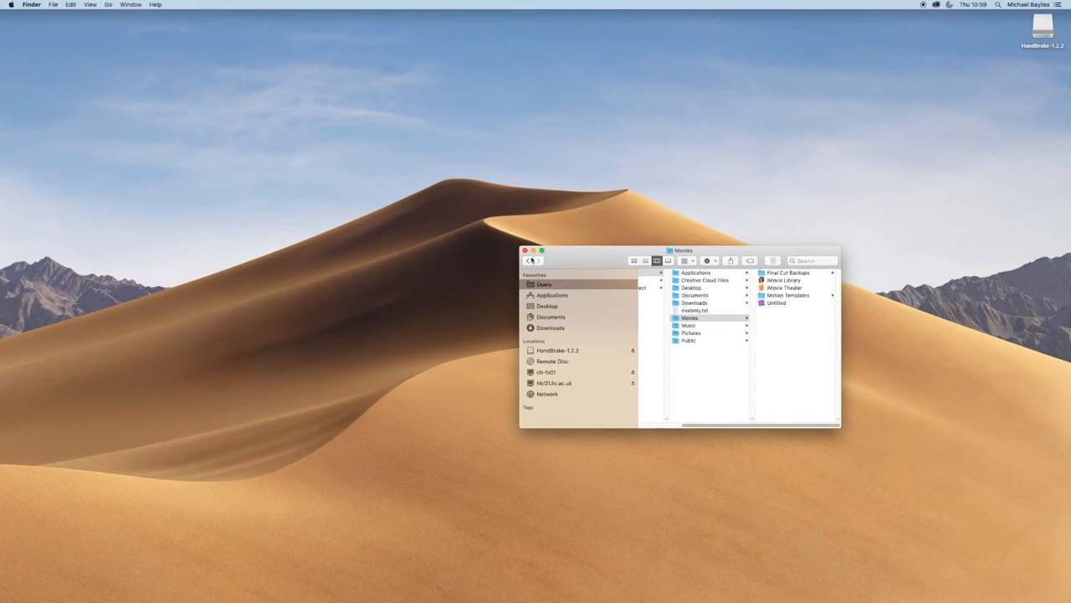
{"action": "left_click", "coordinate": [8, 4]}
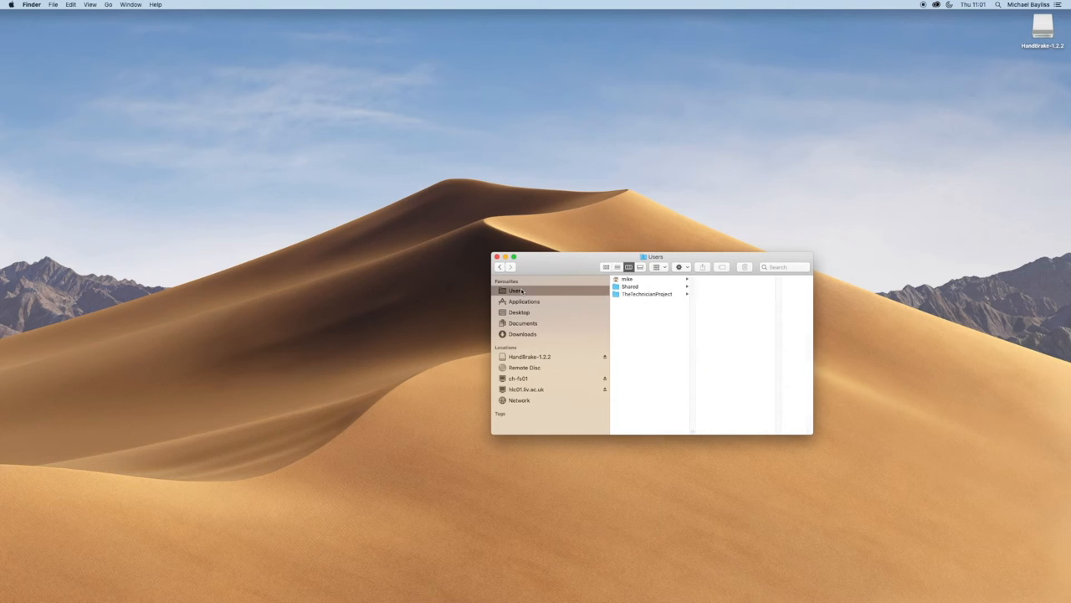
{"action": "left_click", "coordinate": [627, 279]}
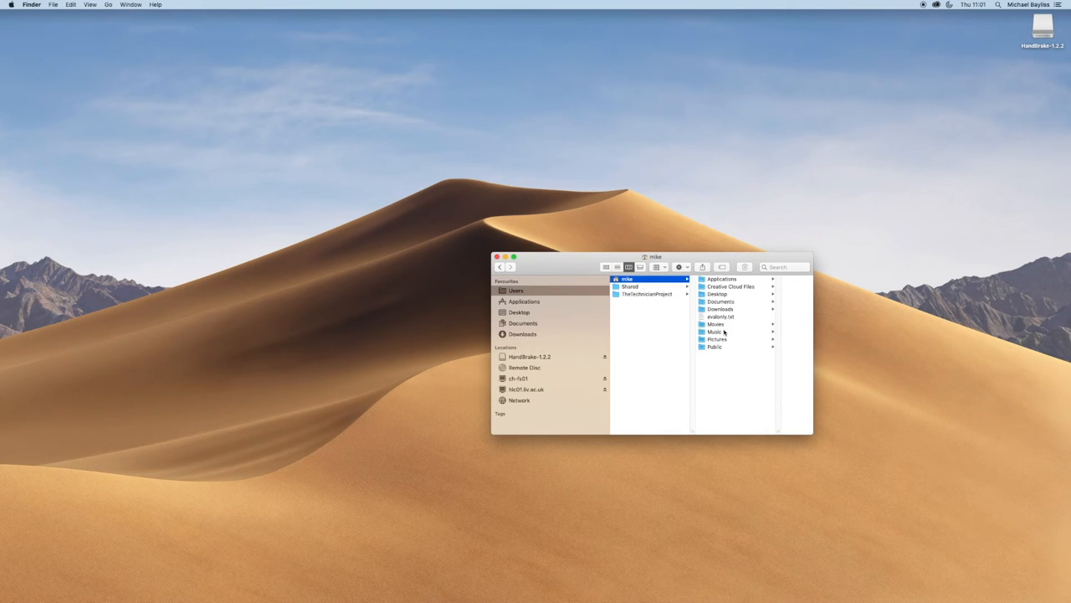
{"action": "left_click", "coordinate": [716, 324]}
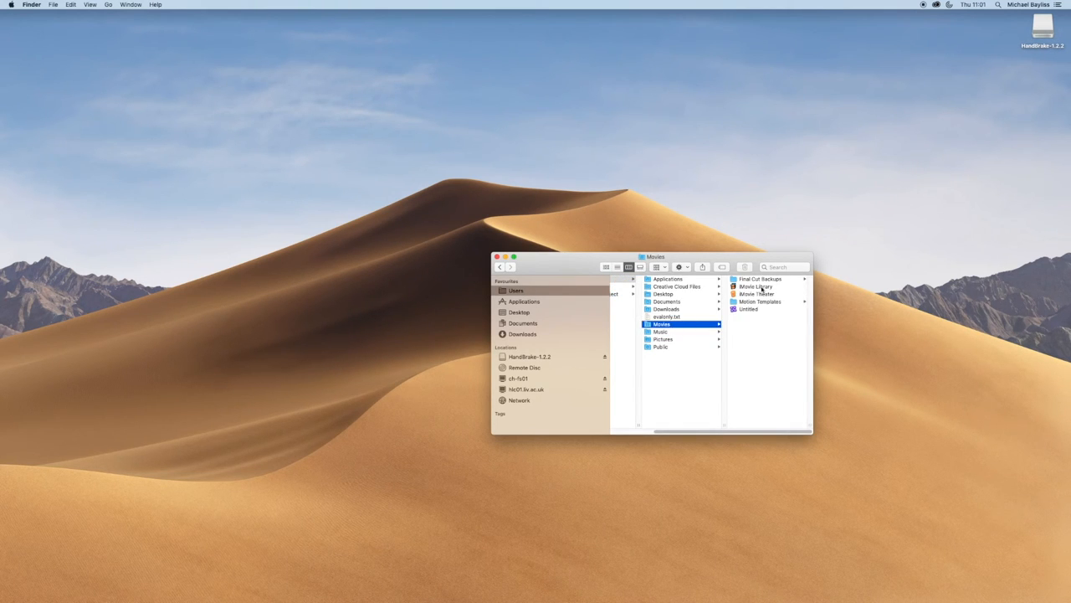
{"action": "left_click", "coordinate": [753, 286]}
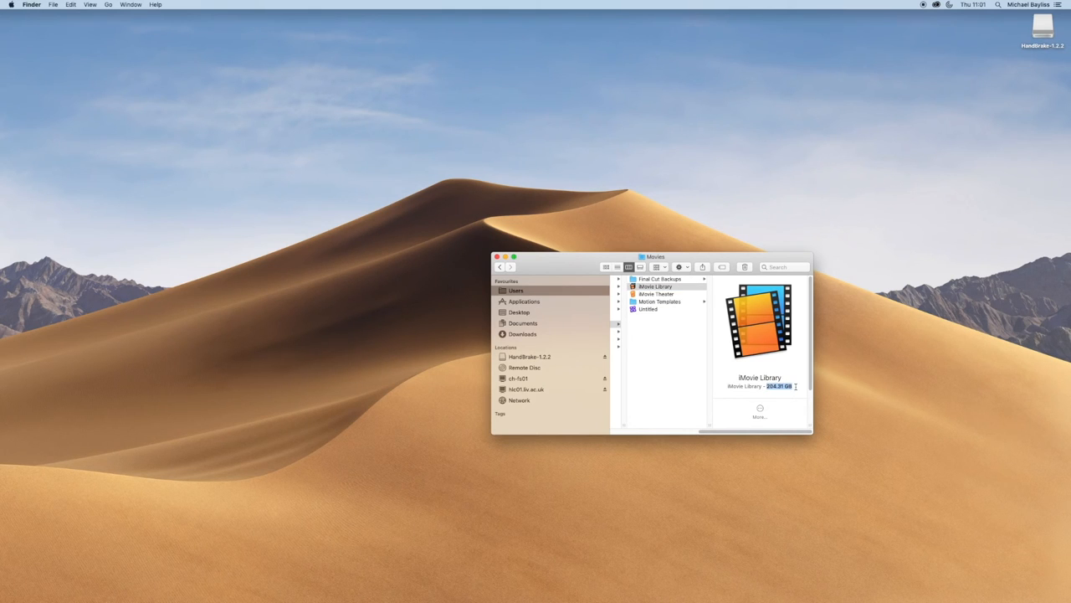
{"action": "left_click", "coordinate": [649, 309]}
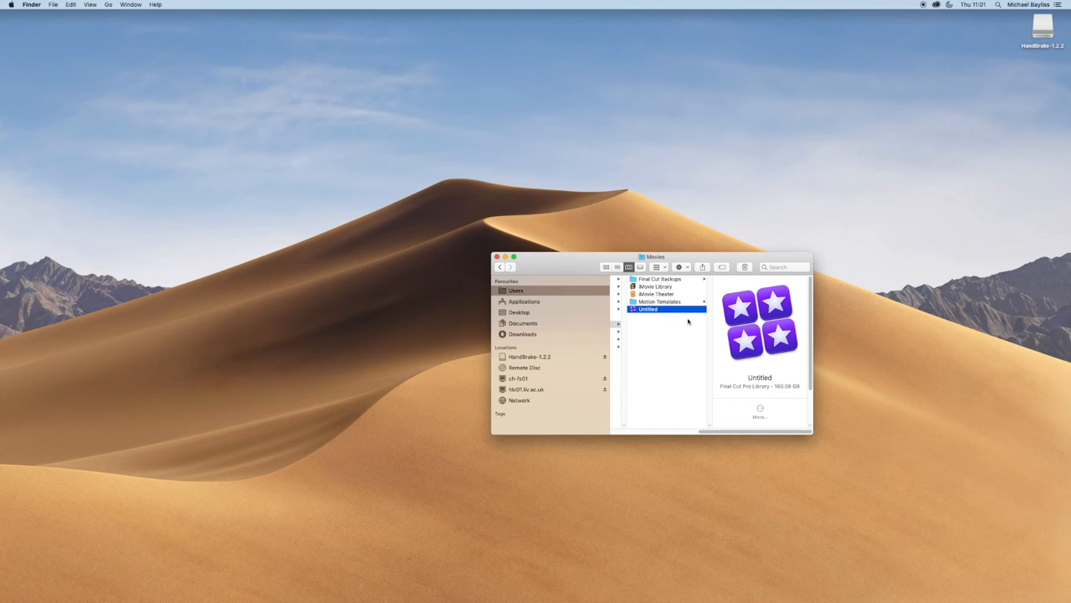
{"action": "left_click", "coordinate": [656, 286]}
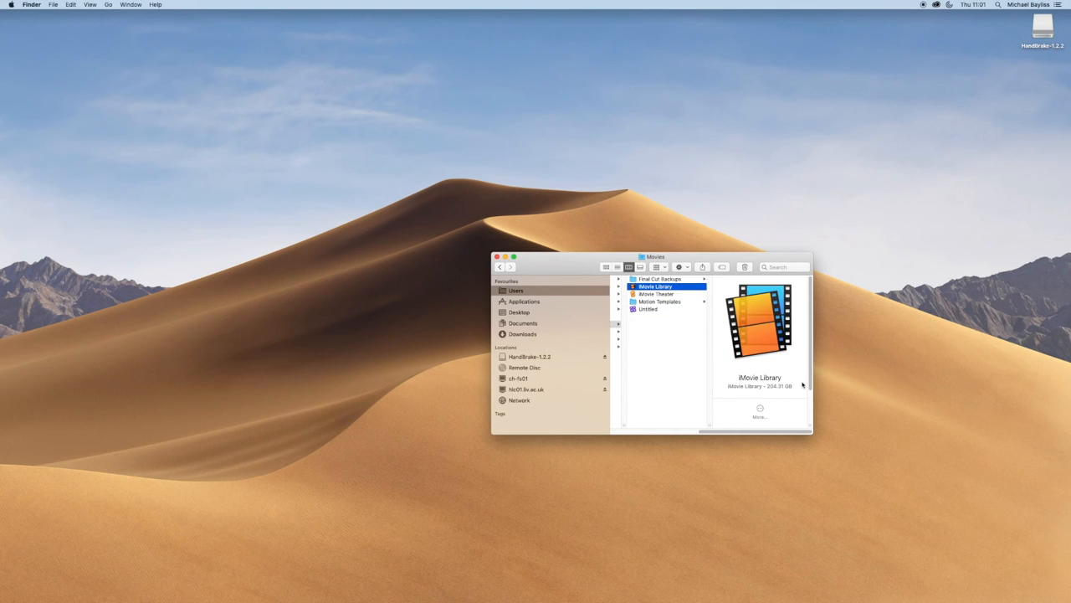